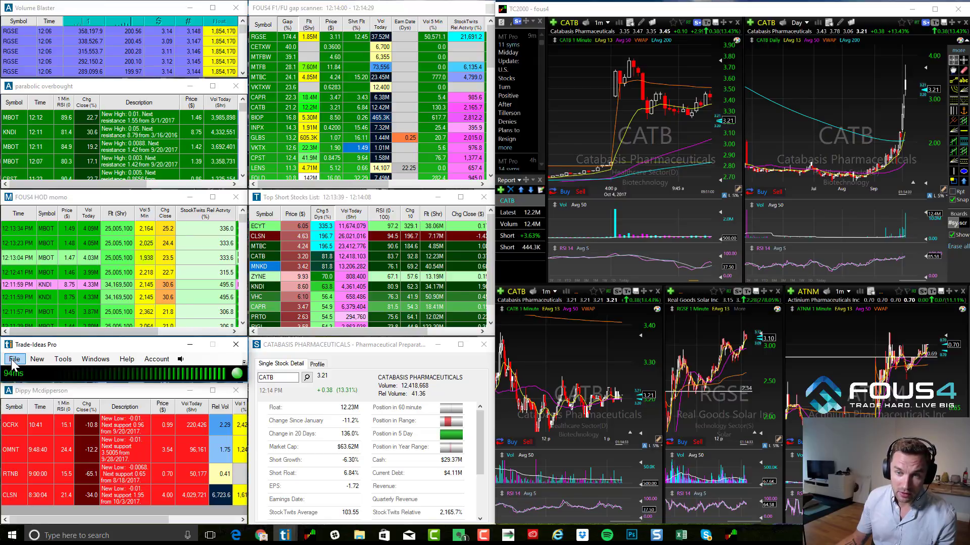
# Step: Choose DEFAULT_LAYOUT.LTI from the Desktop in the Load Window file dialog
pyautogui.click(14, 359)
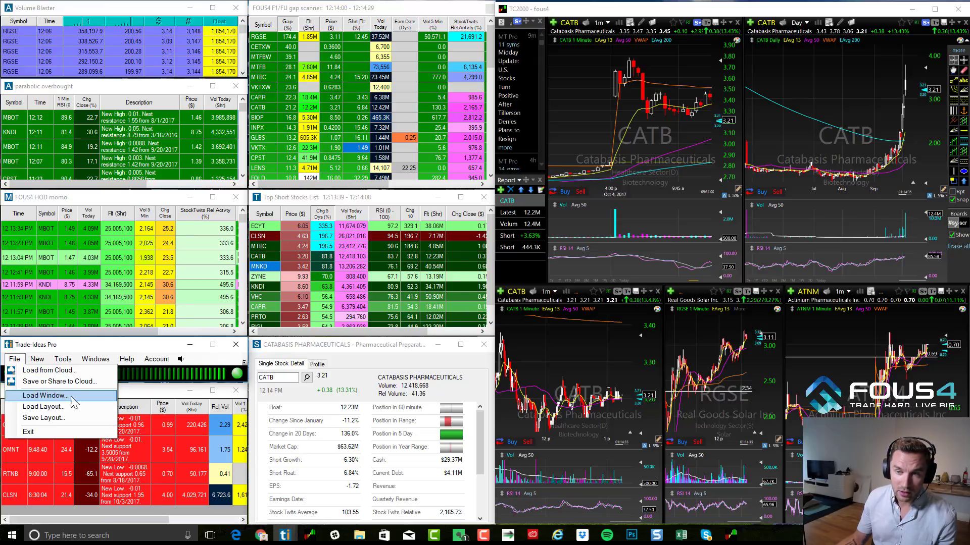
pyautogui.click(45, 395)
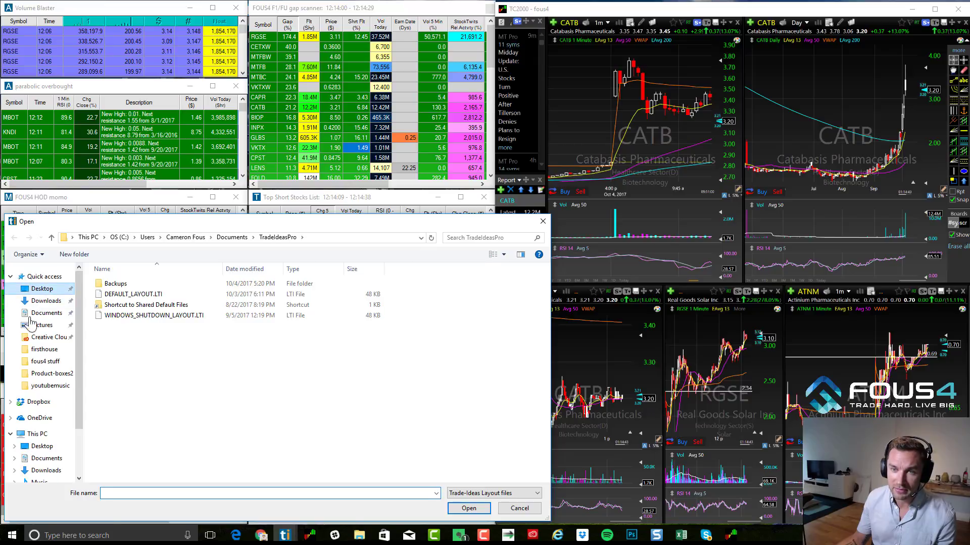
pyautogui.click(43, 288)
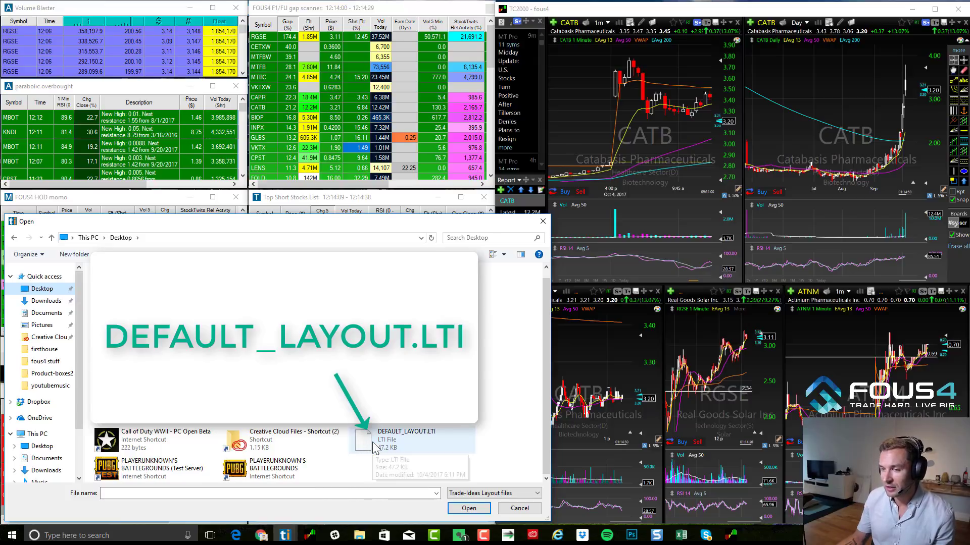
pyautogui.moveTo(444, 457)
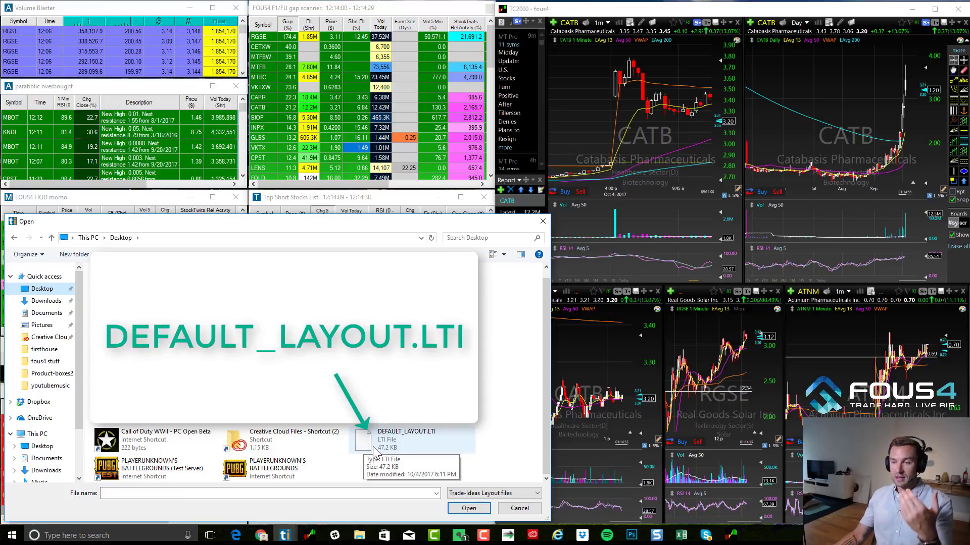
pyautogui.click(405, 440)
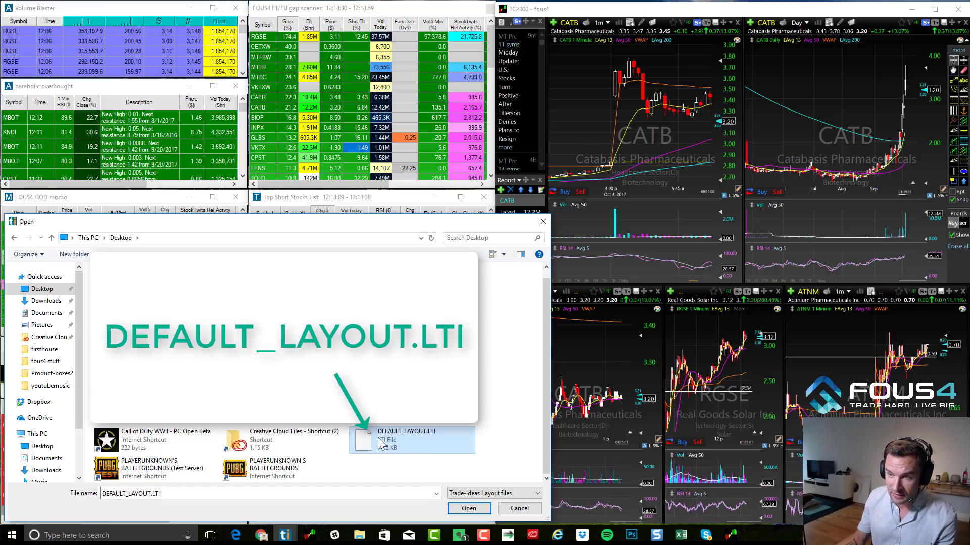
# Step: Browse from This PC into Documents > TradeIdeasPro for the layout files
pyautogui.rightClick(405, 439)
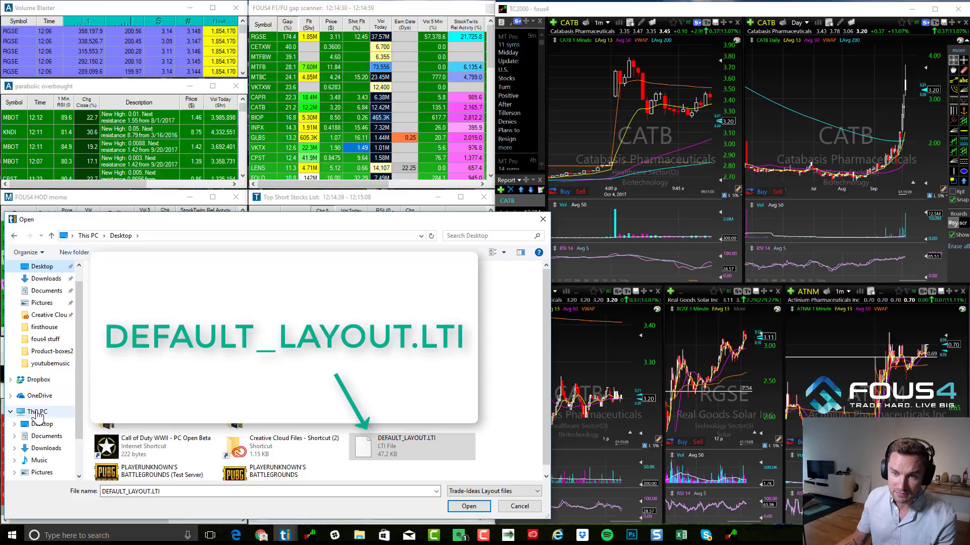
pyautogui.click(39, 412)
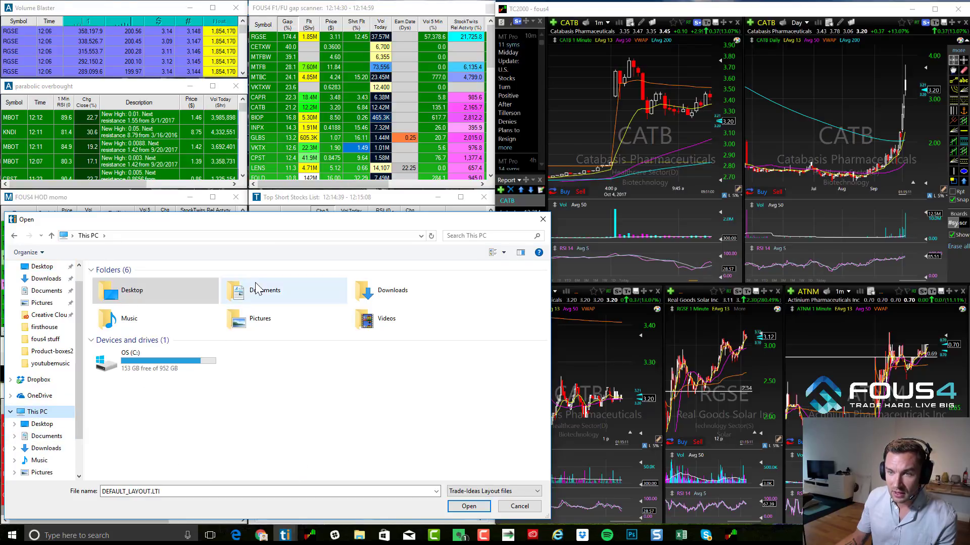
pyautogui.doubleClick(266, 290)
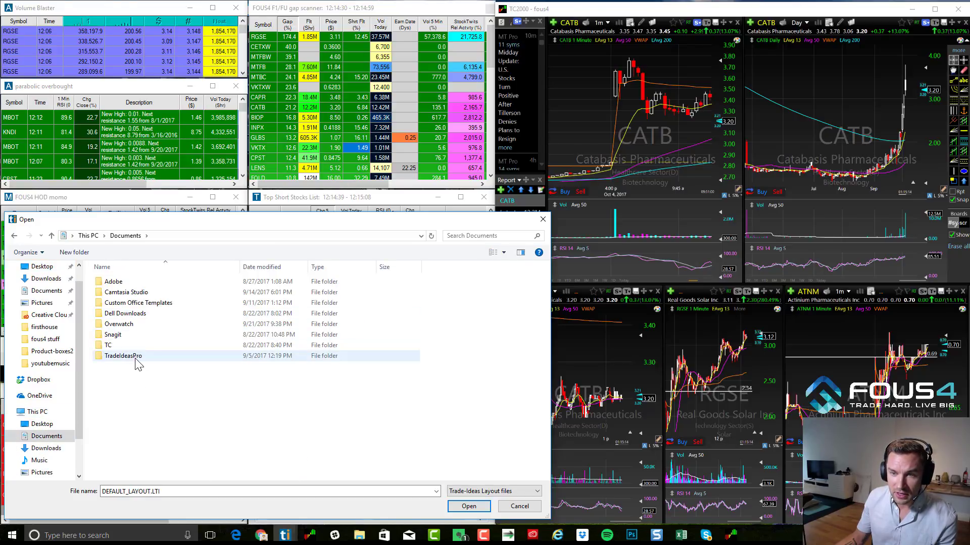
pyautogui.doubleClick(122, 355)
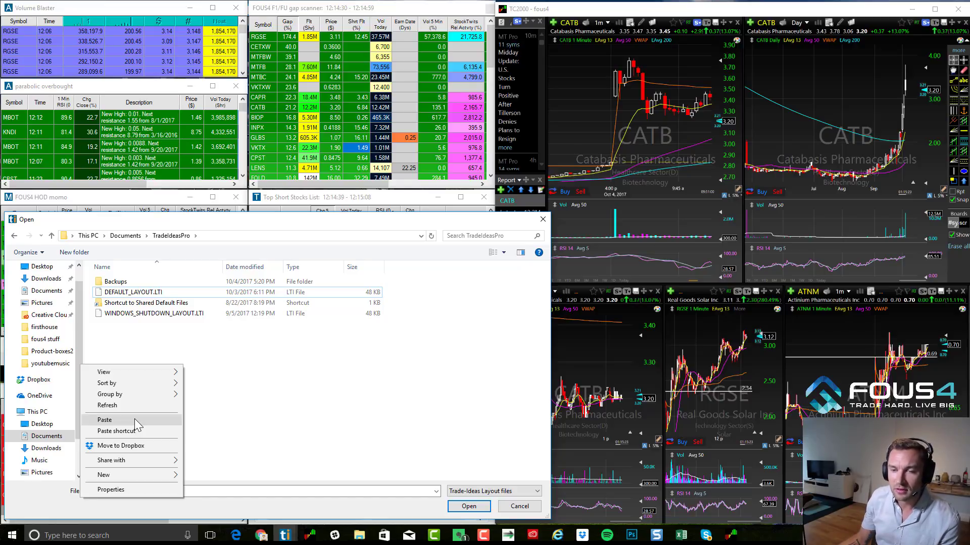
pyautogui.moveTo(241, 414)
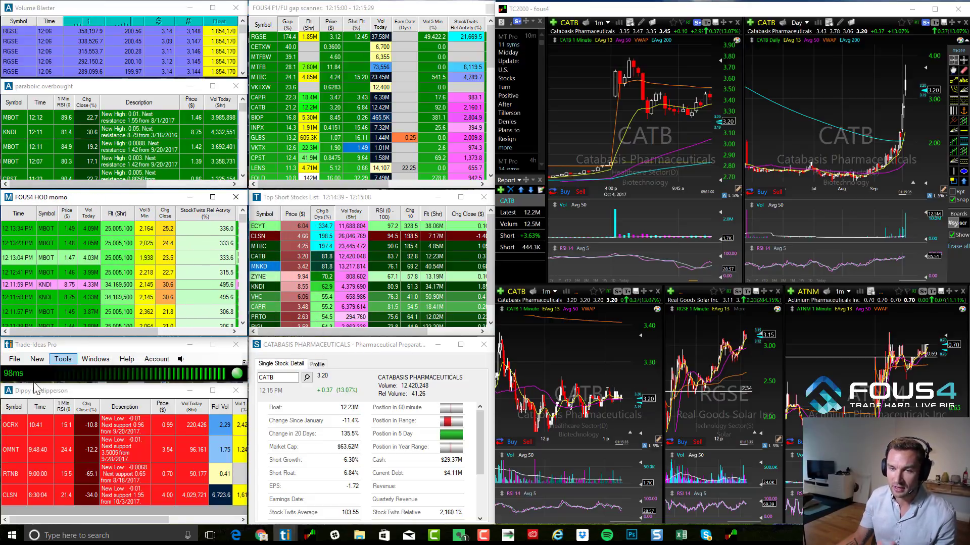
# Step: Open the File menu to reach the Load and Save Layout commands
pyautogui.click(14, 359)
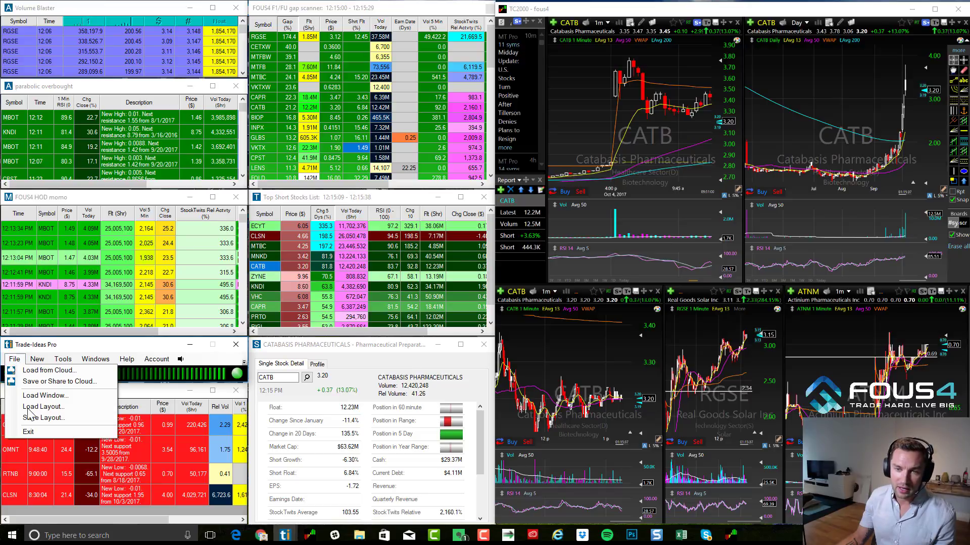
pyautogui.moveTo(44, 417)
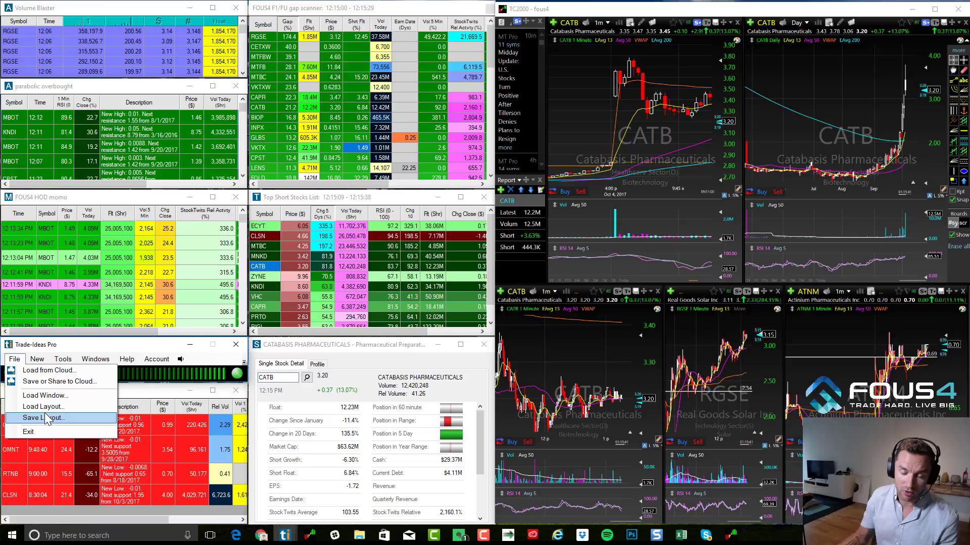
pyautogui.moveTo(61, 381)
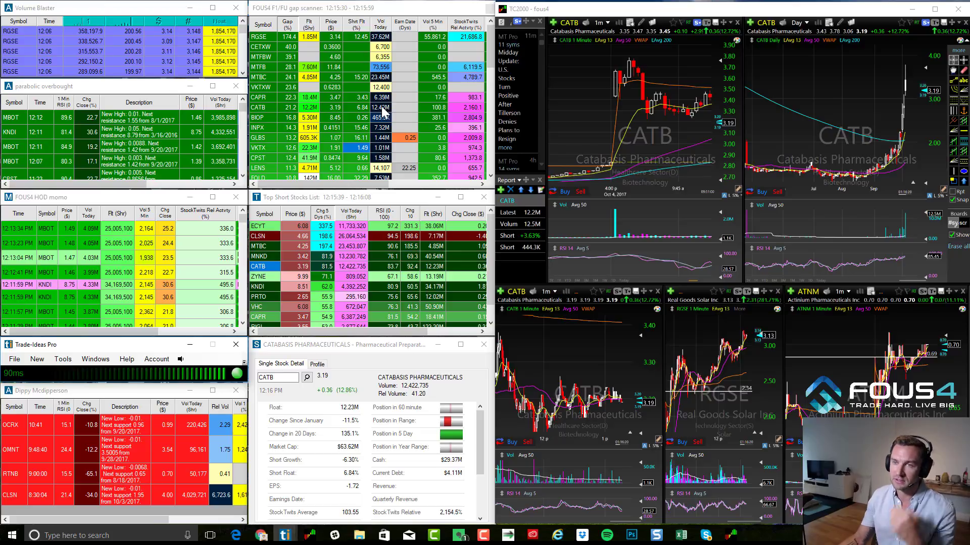
pyautogui.moveTo(279, 113)
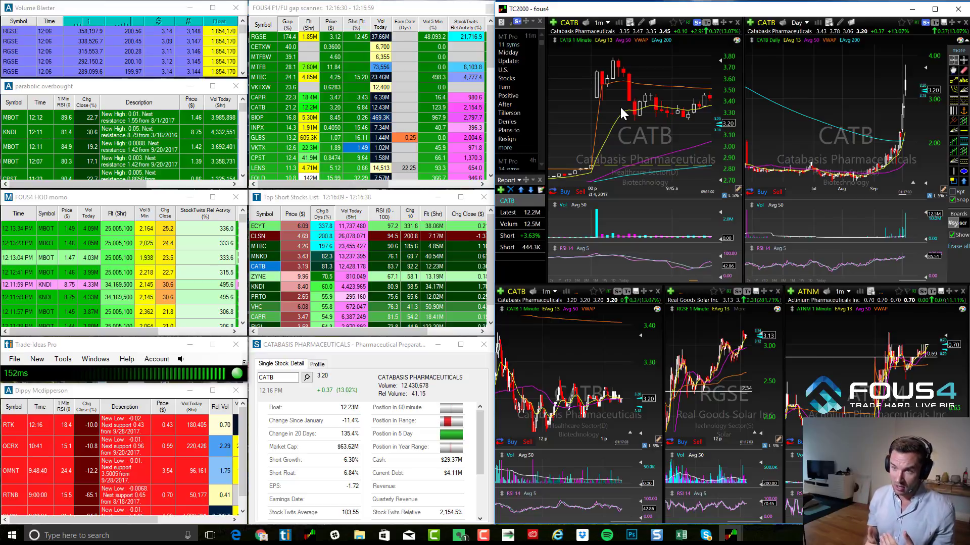
pyautogui.moveTo(300, 205)
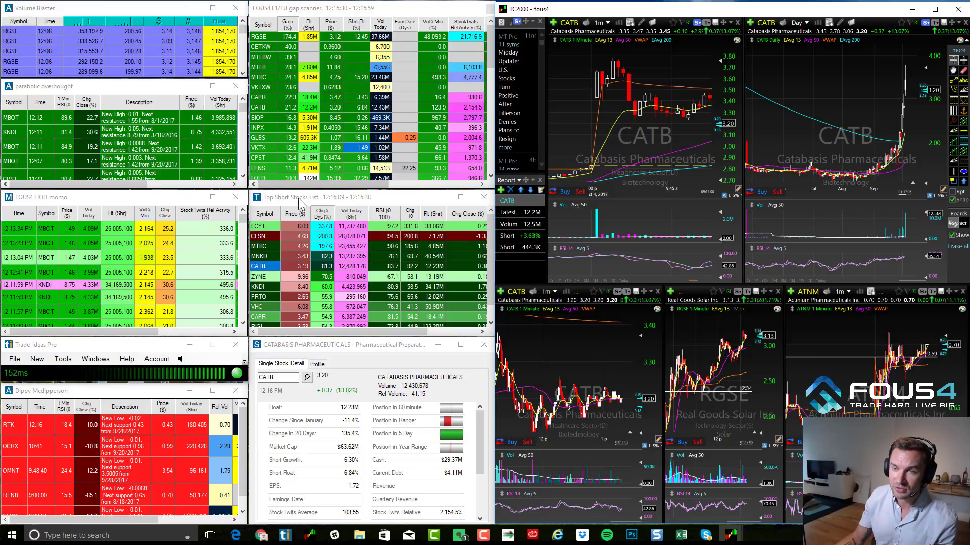
pyautogui.moveTo(292, 243)
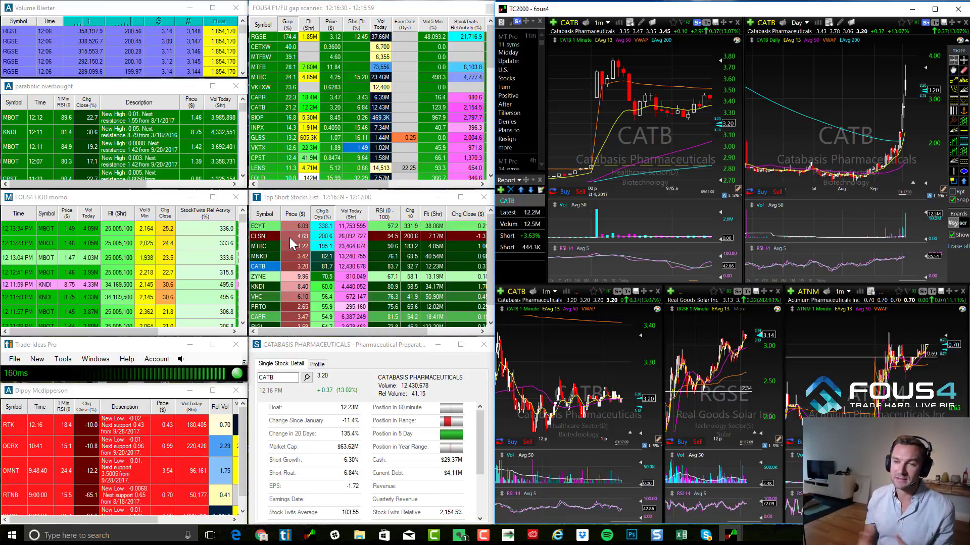
pyautogui.moveTo(262, 245)
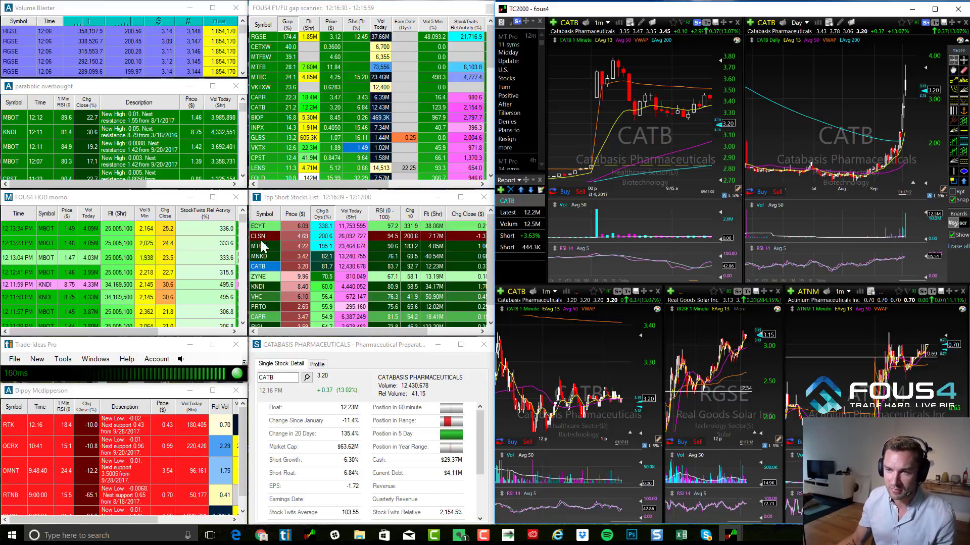
pyautogui.moveTo(340, 286)
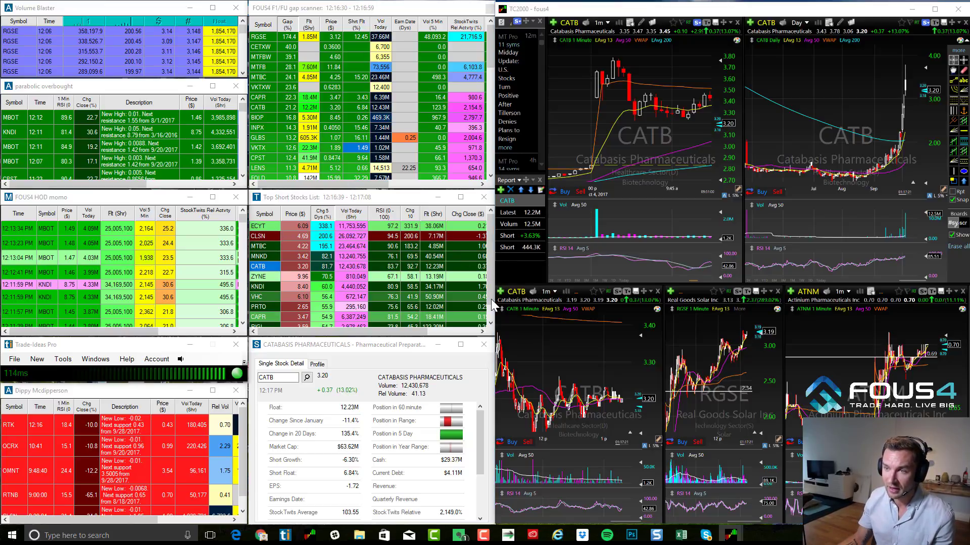
pyautogui.moveTo(492, 263)
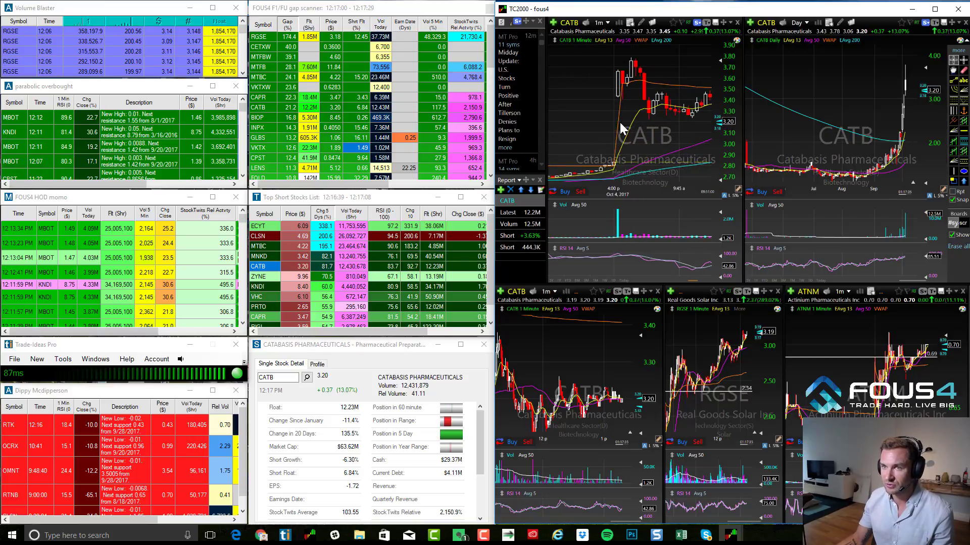
pyautogui.moveTo(327, 127)
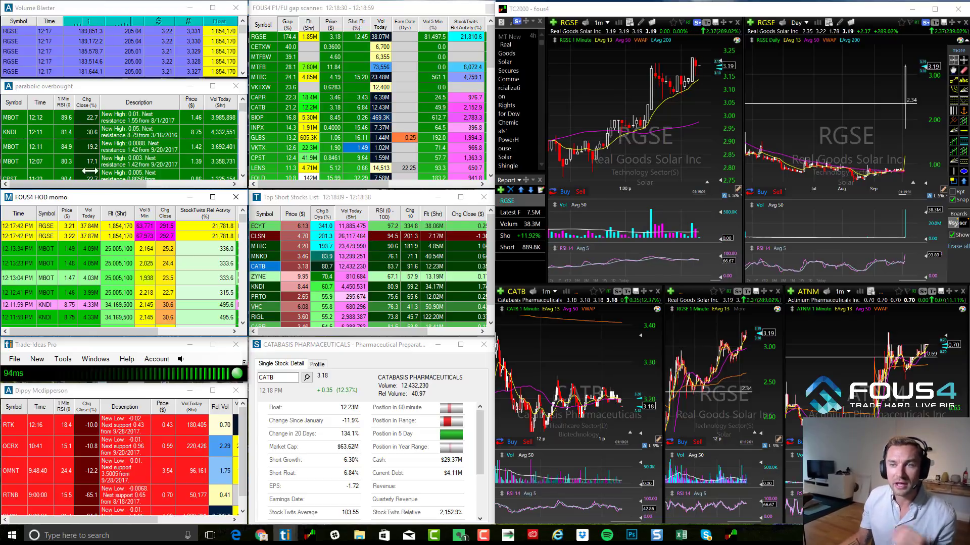
pyautogui.moveTo(44, 58)
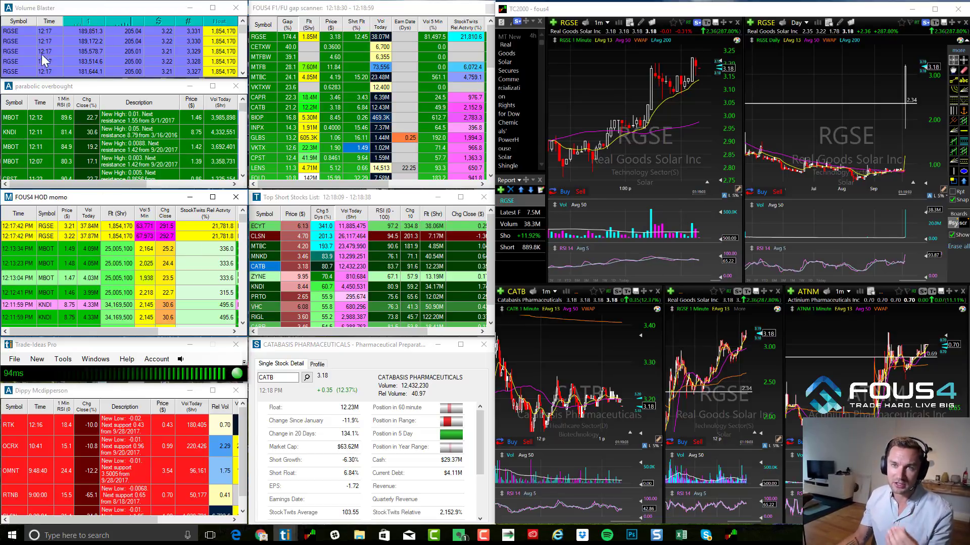
pyautogui.moveTo(697, 81)
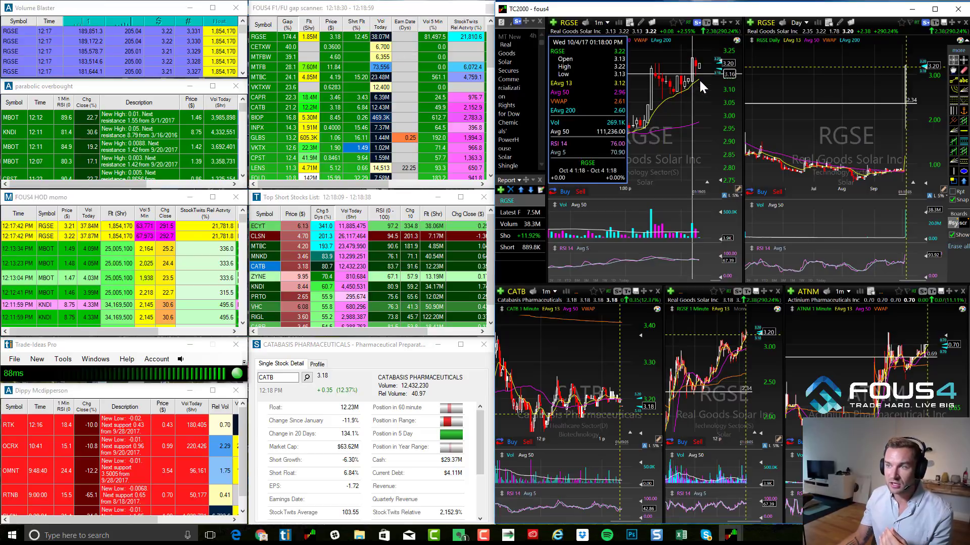
pyautogui.moveTo(680, 68)
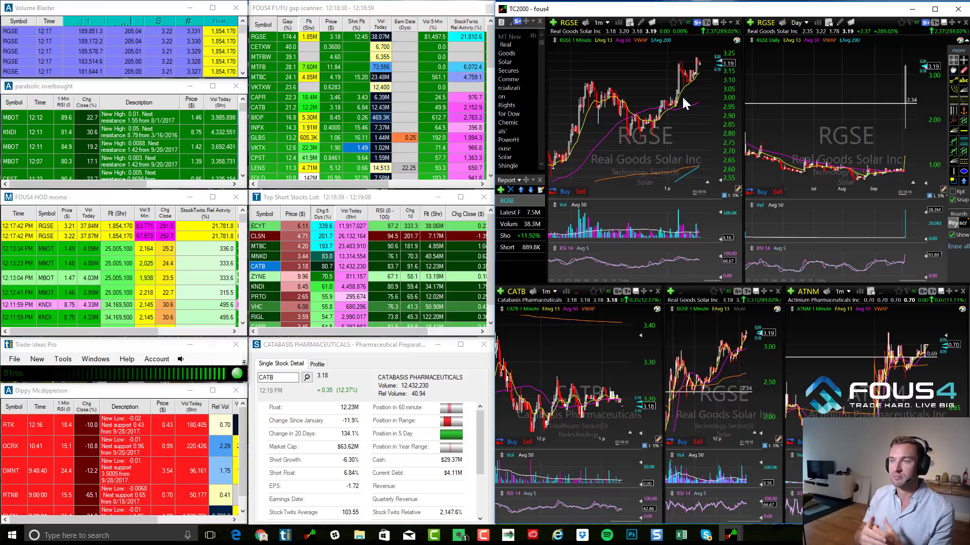
pyautogui.moveTo(28, 251)
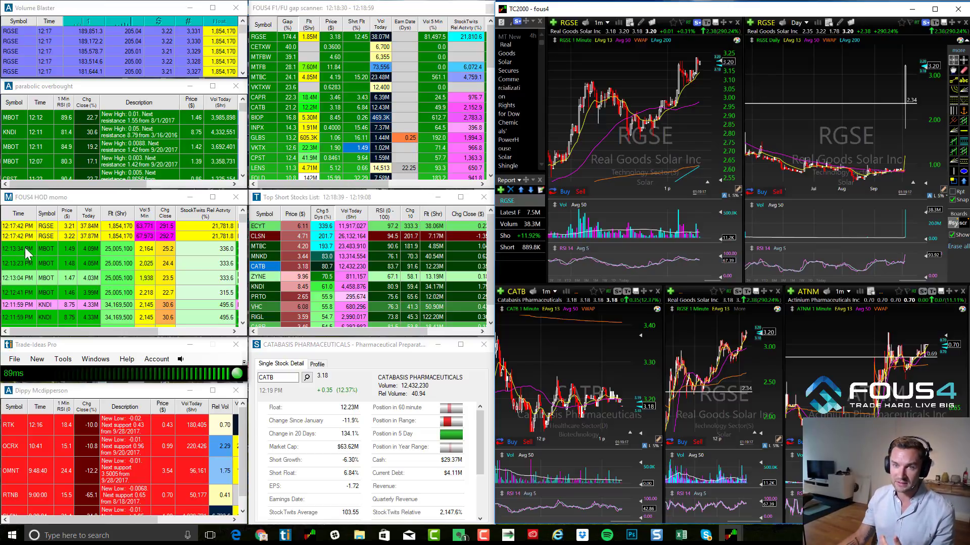
pyautogui.moveTo(80, 294)
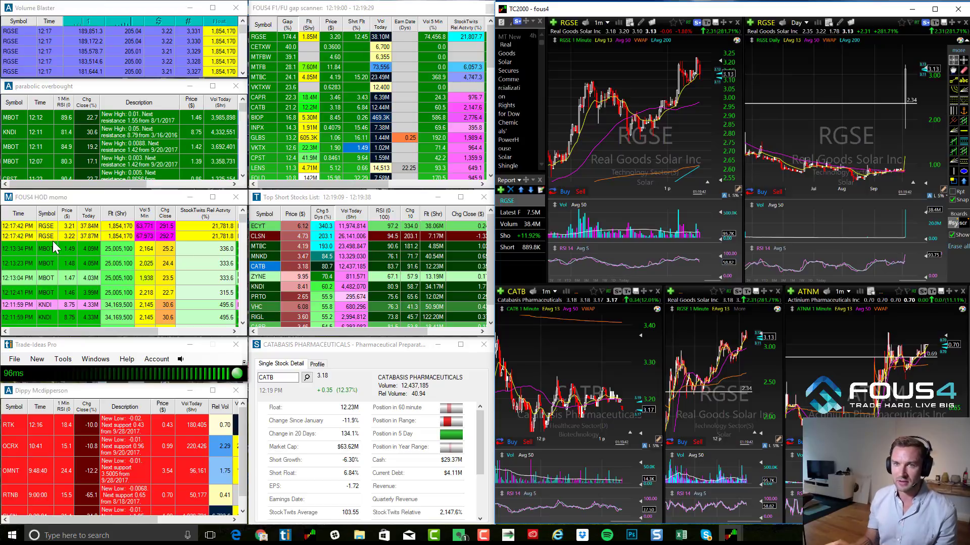
pyautogui.moveTo(54, 93)
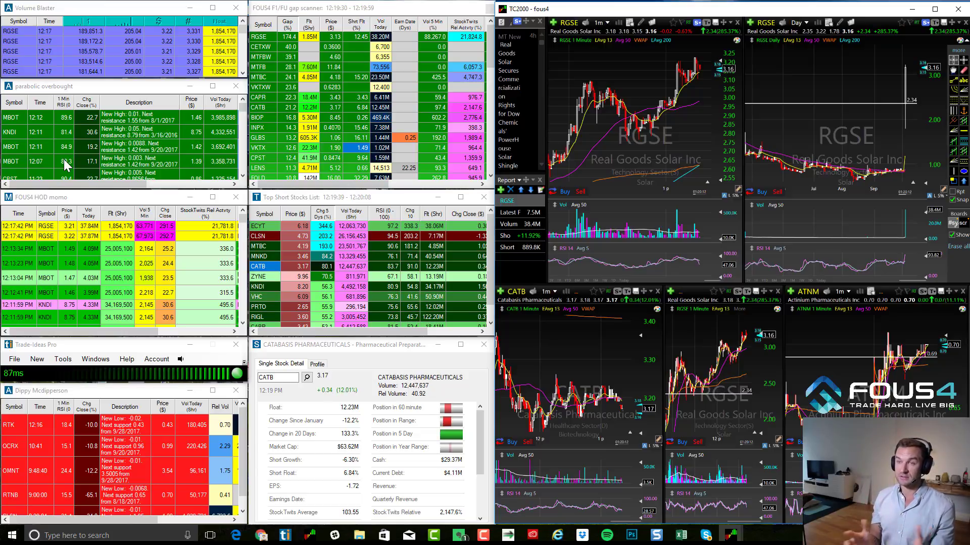
pyautogui.moveTo(603, 108)
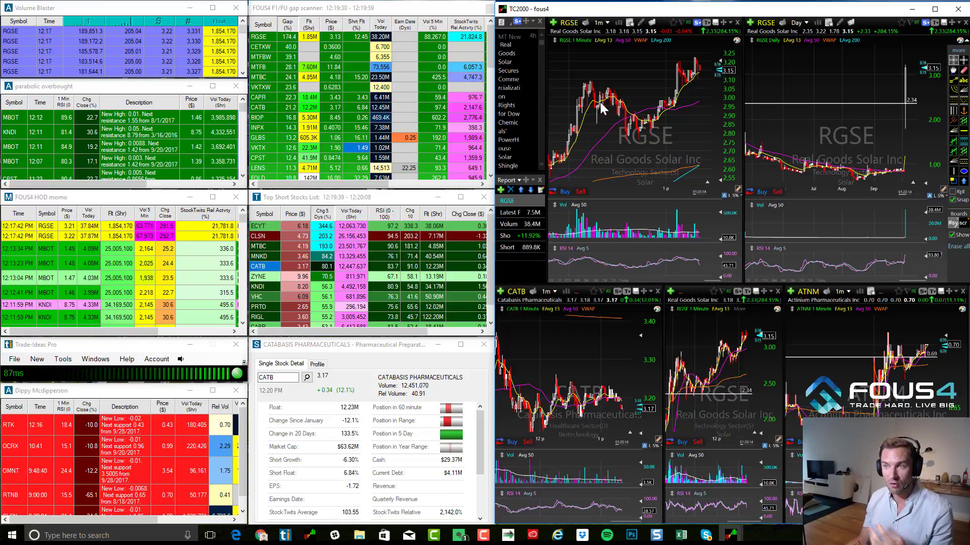
pyautogui.moveTo(19, 120)
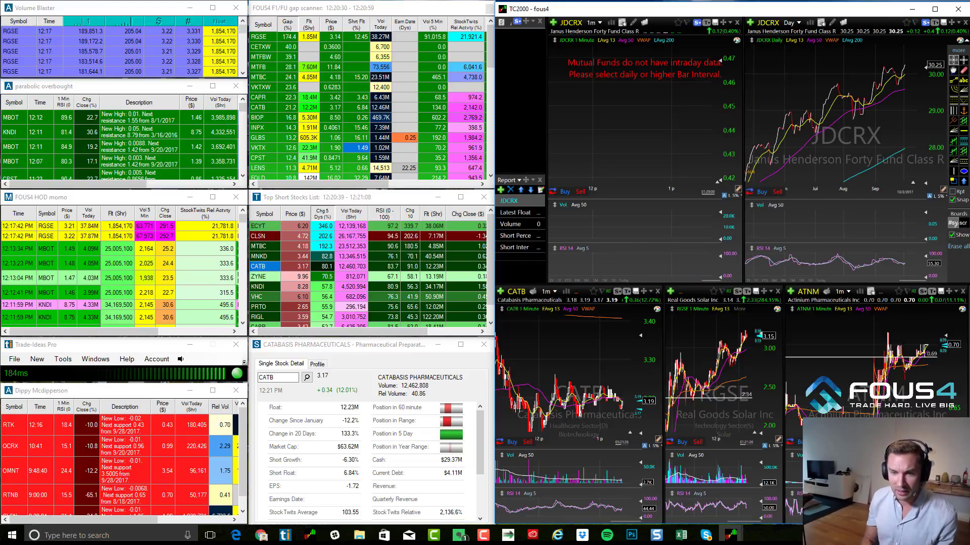
# Step: Enter OCRX in the TC2000 symbol box to chart Ocera Therapeutics
pyautogui.write('OCr')
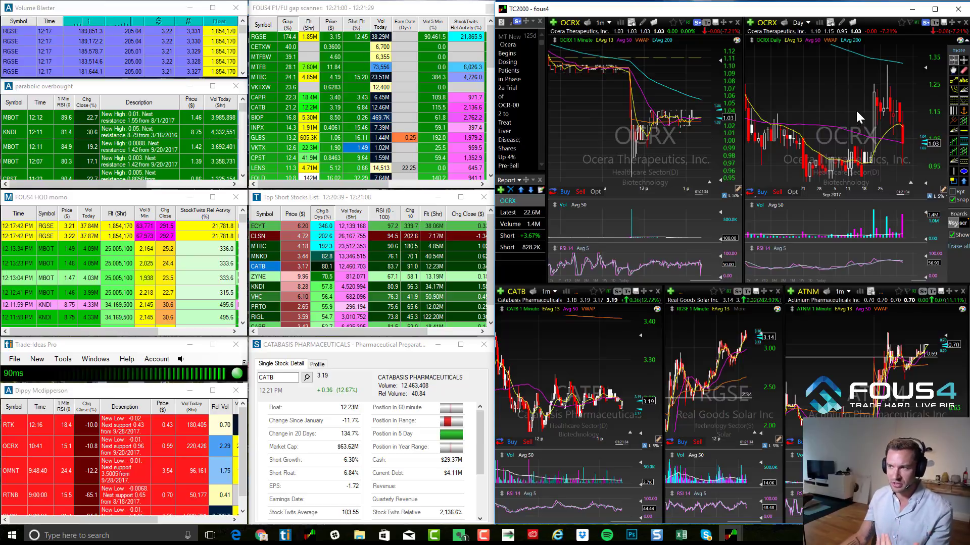
pyautogui.moveTo(667, 133)
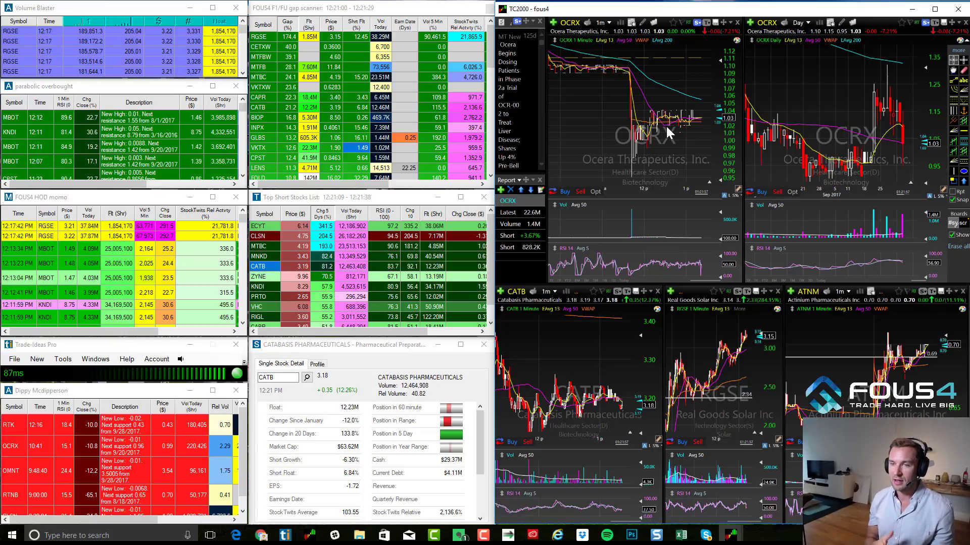
pyautogui.moveTo(355, 352)
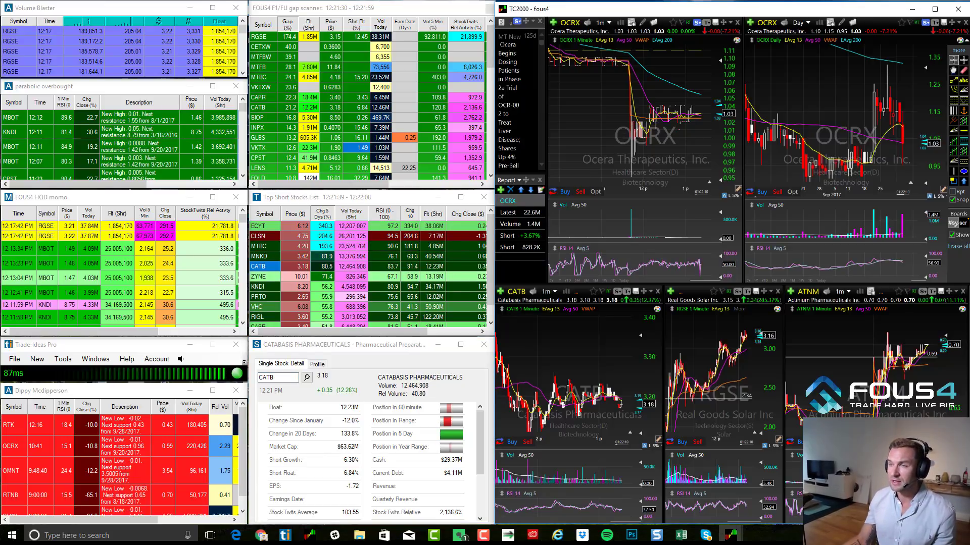
pyautogui.moveTo(683, 150)
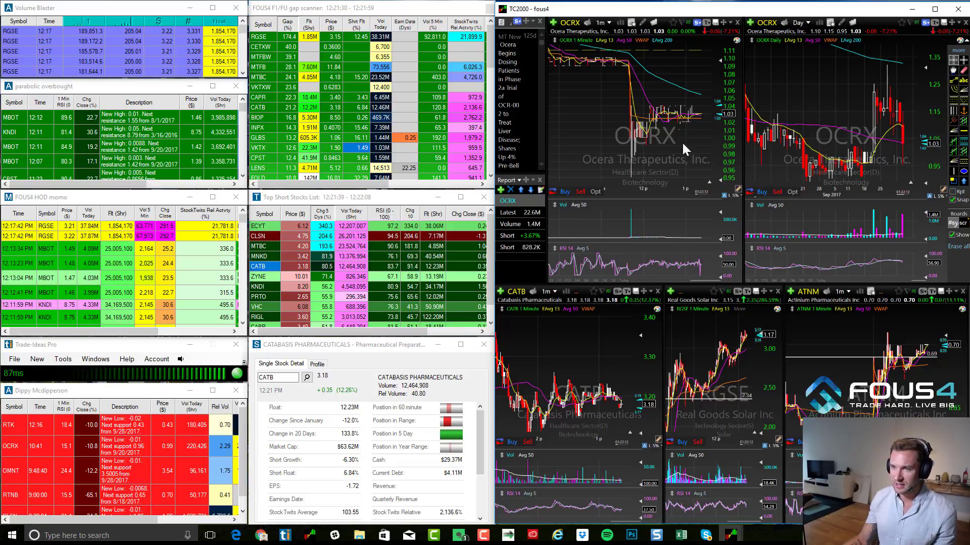
pyautogui.moveTo(655, 158)
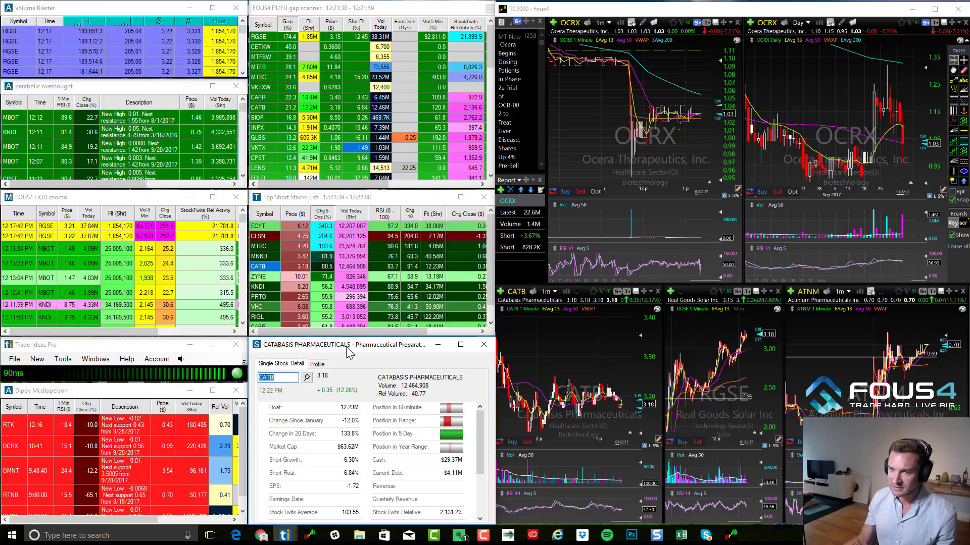
pyautogui.moveTo(627, 167)
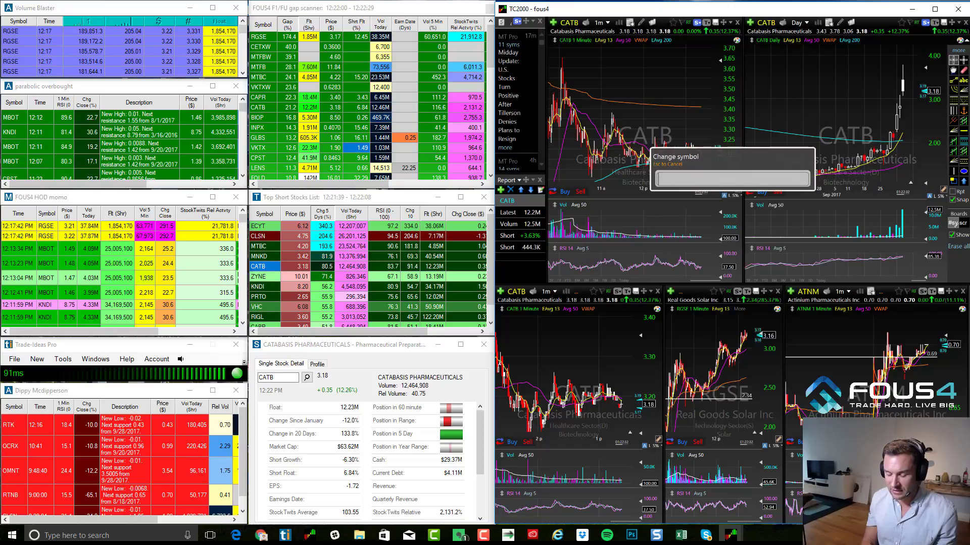
# Step: Enter RGSE to show Real Goods Solar on charts and stock detail
pyautogui.write('RGSE')
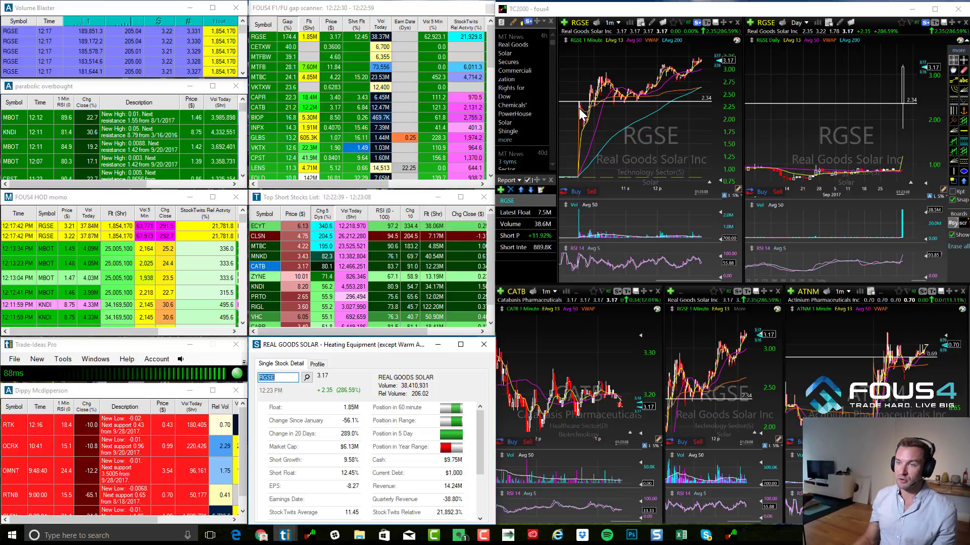
pyautogui.moveTo(549, 220)
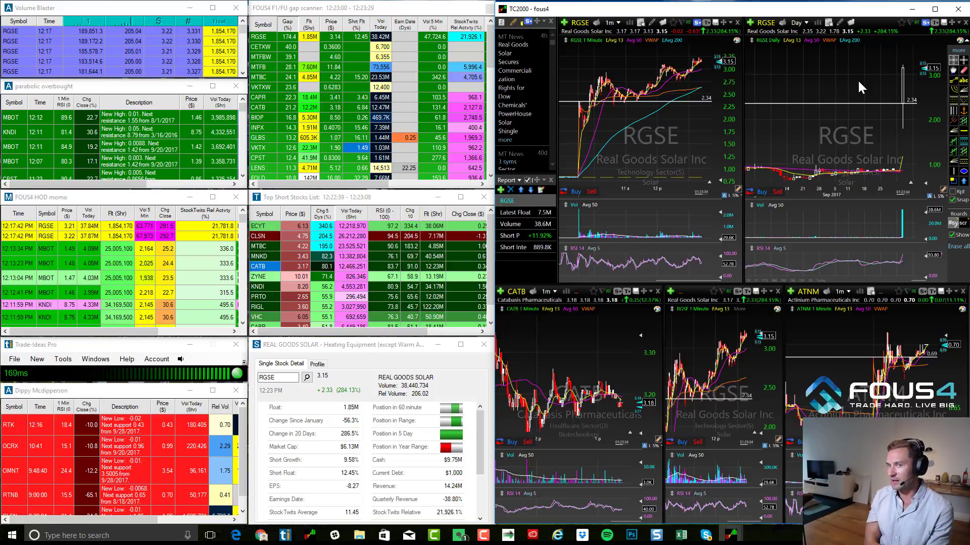
pyautogui.moveTo(677, 185)
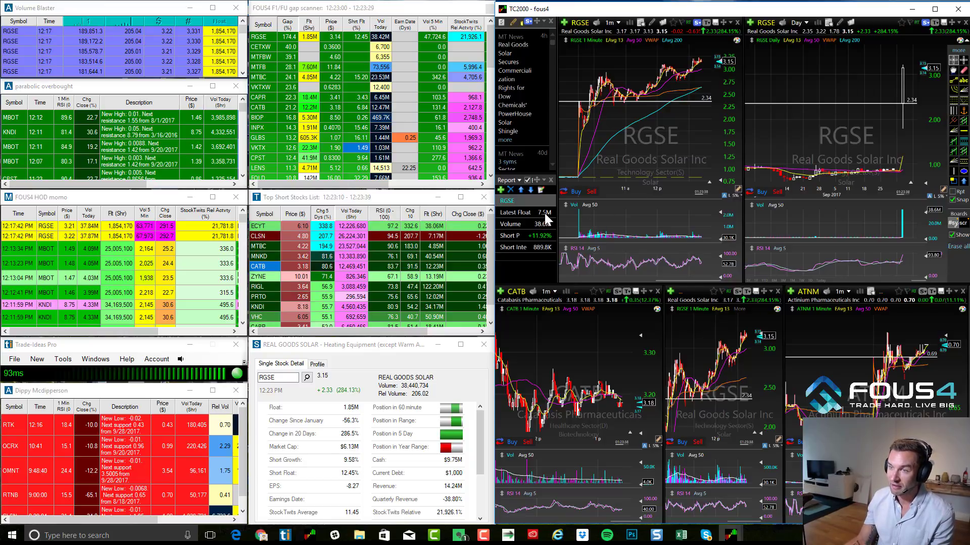
pyautogui.moveTo(606, 175)
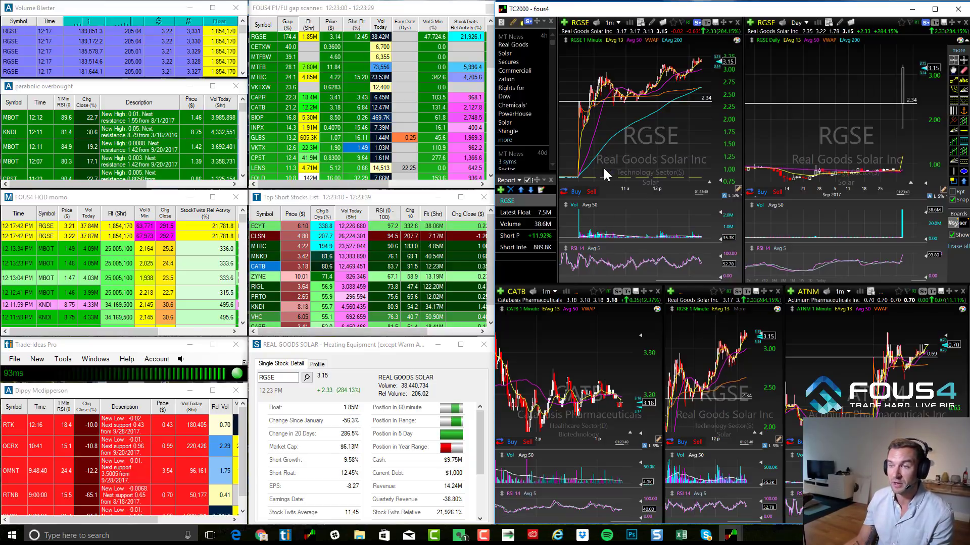
pyautogui.moveTo(600, 139)
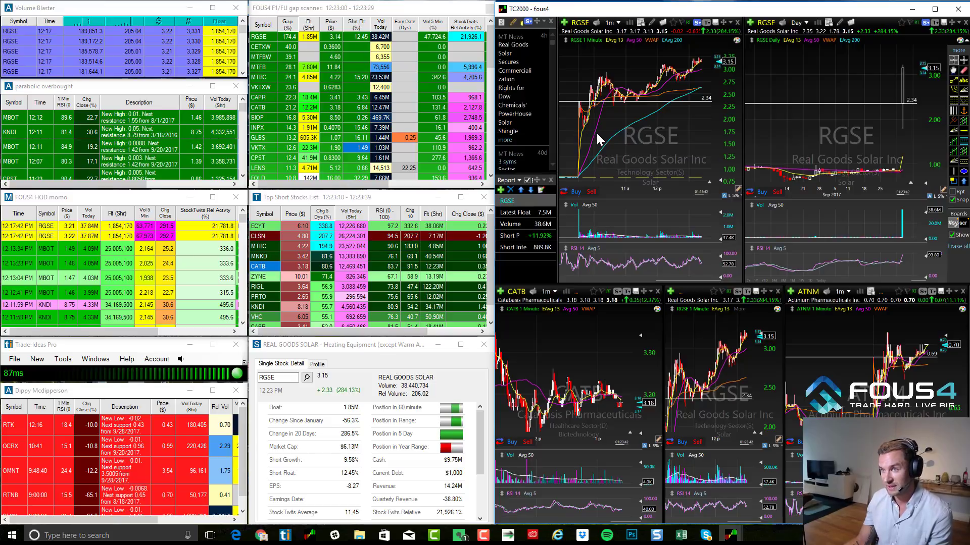